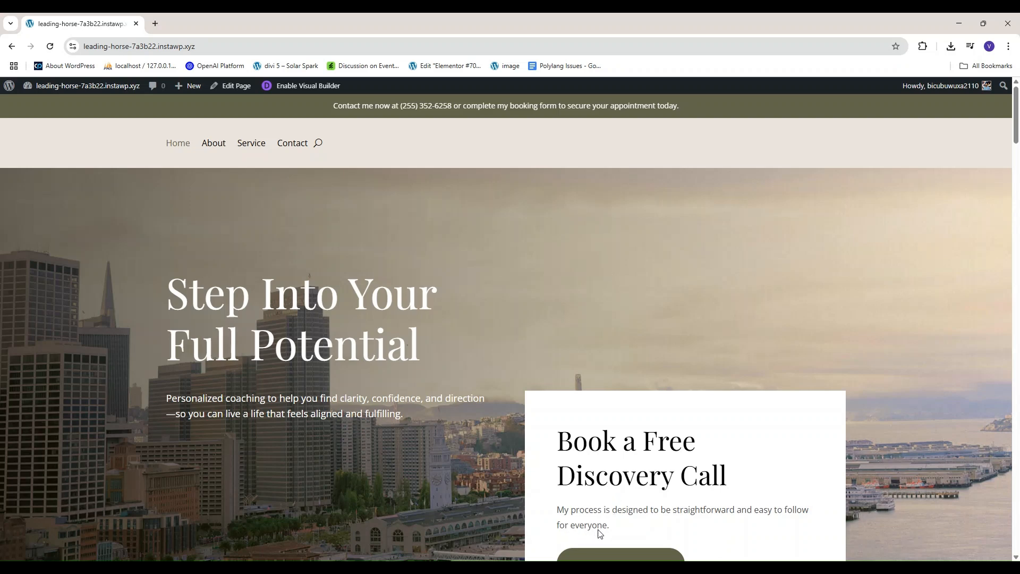
mouse_move(810, 544)
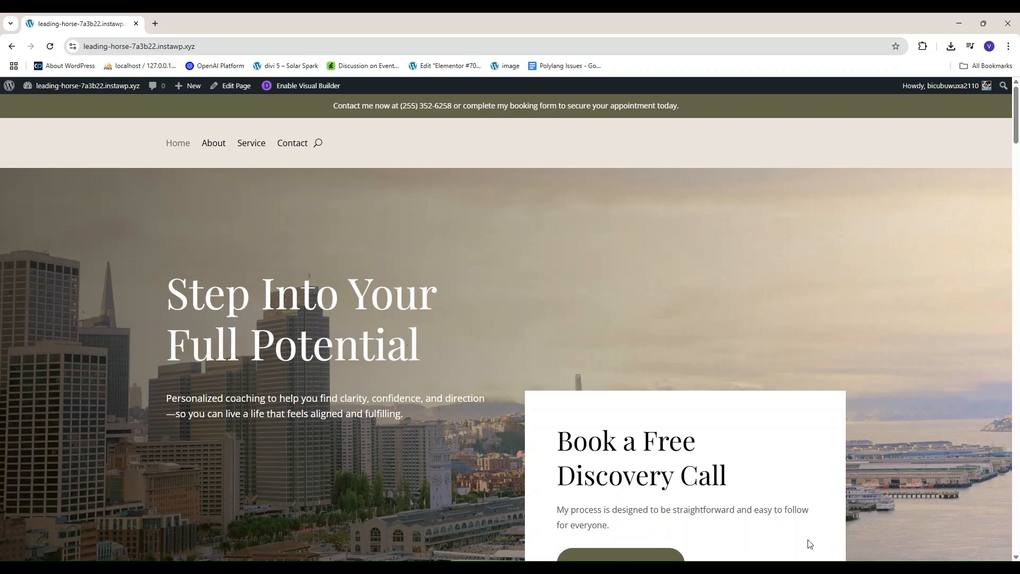
mouse_move(787, 545)
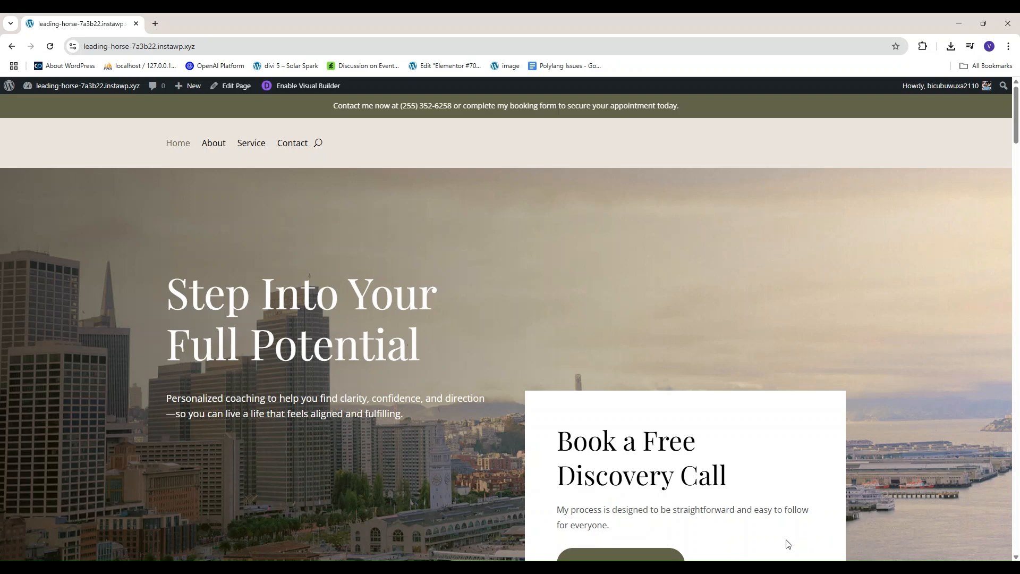
In WordPress admin, view the Plugins list confirming the language switcher and Polylang are active
scroll(down, 3)
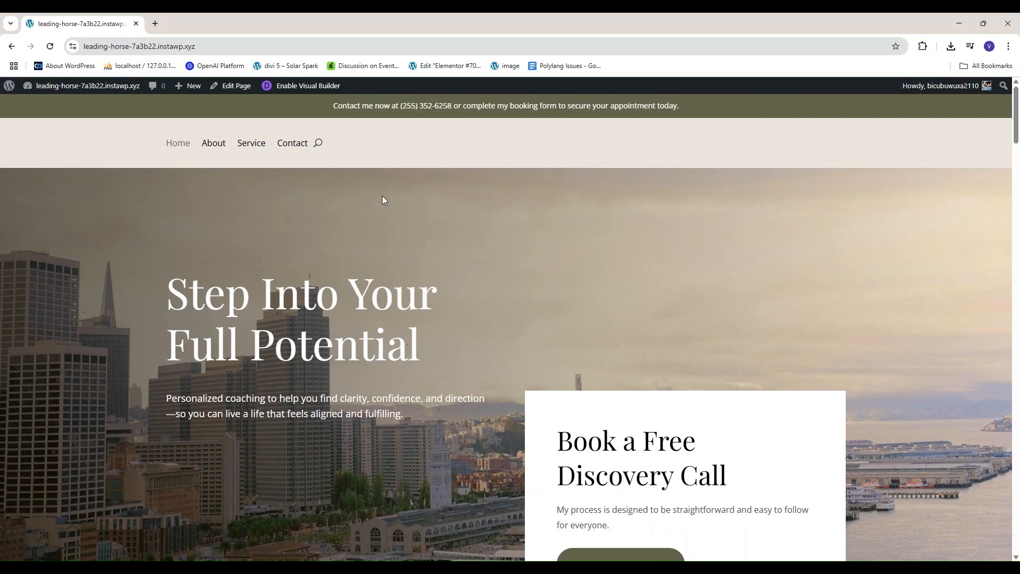
click(86, 85)
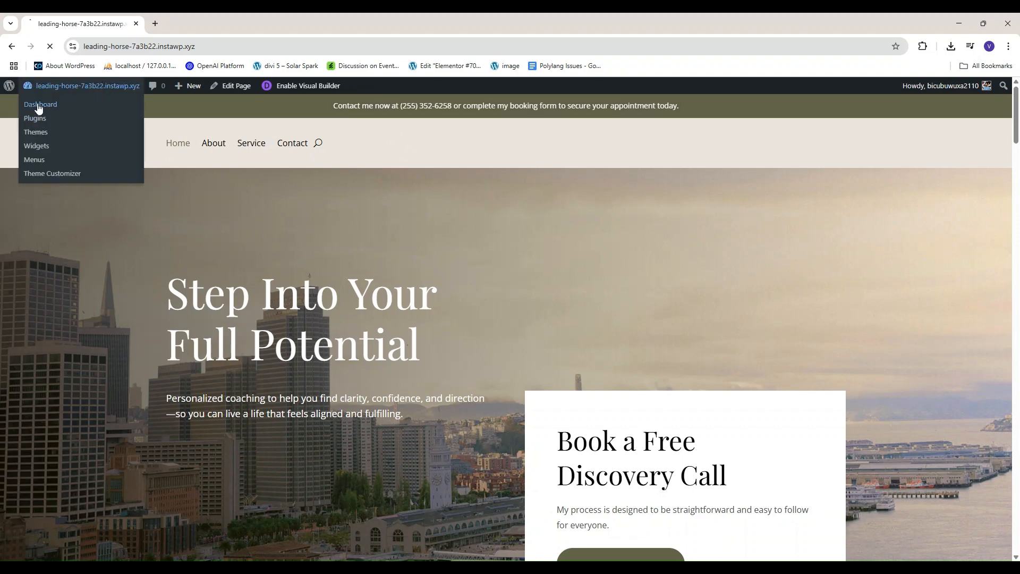
click(40, 104)
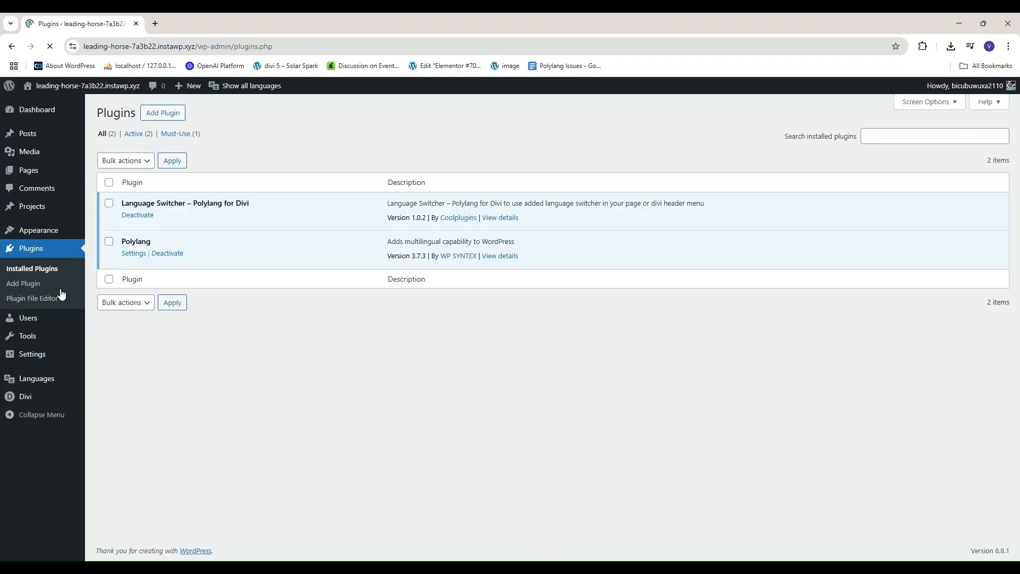
double_click(134, 241)
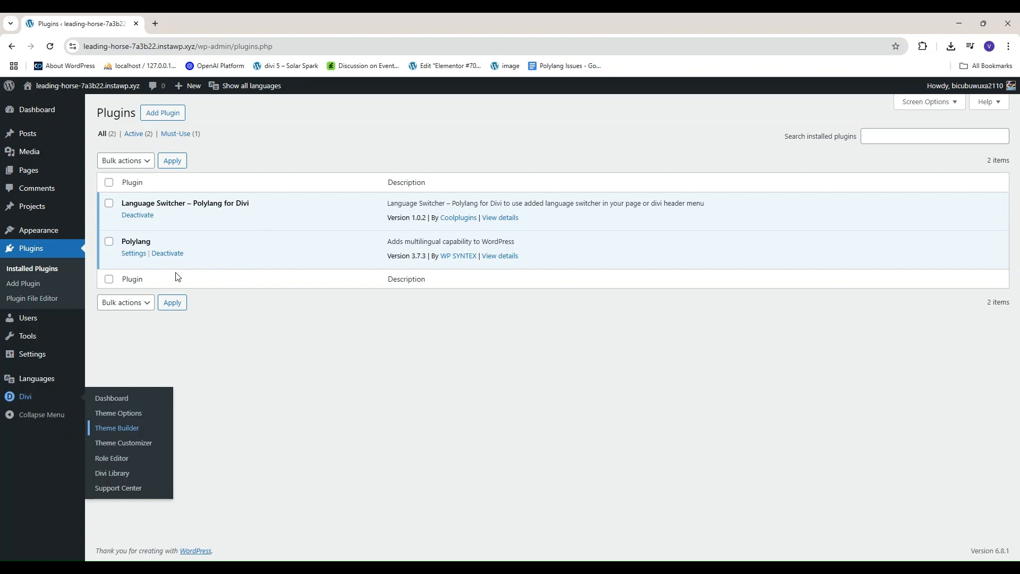
Go to Divi > Theme Builder to list the site templates
click(117, 427)
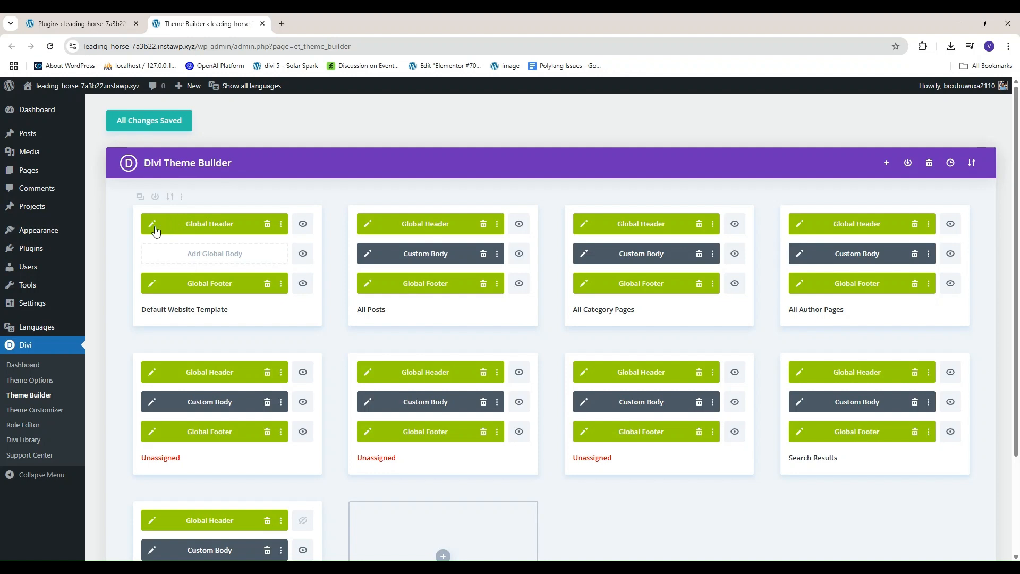
Insert a Language Switcher module into the Default Website Template's global header
click(151, 223)
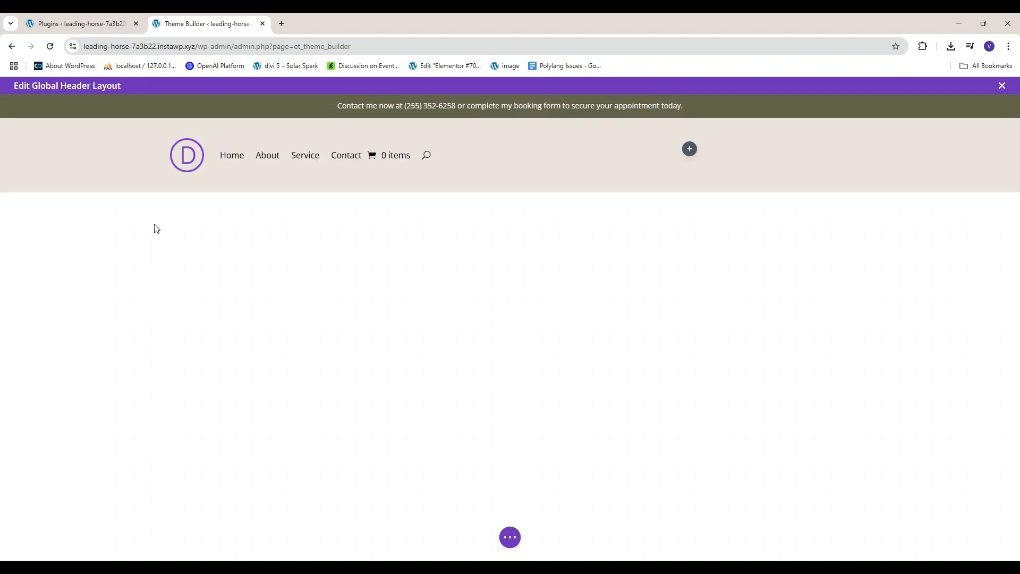
mouse_move(689, 149)
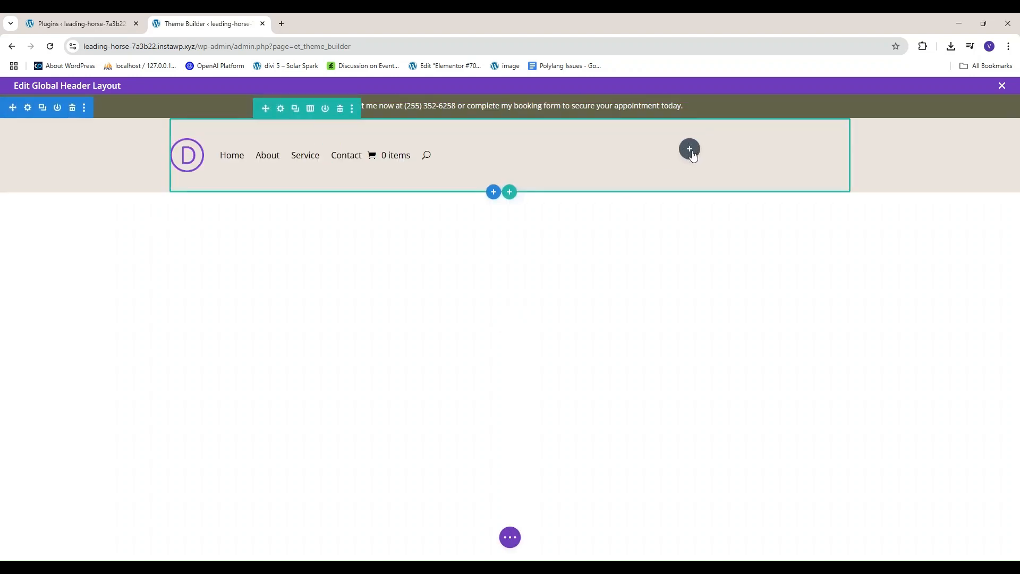
click(689, 149)
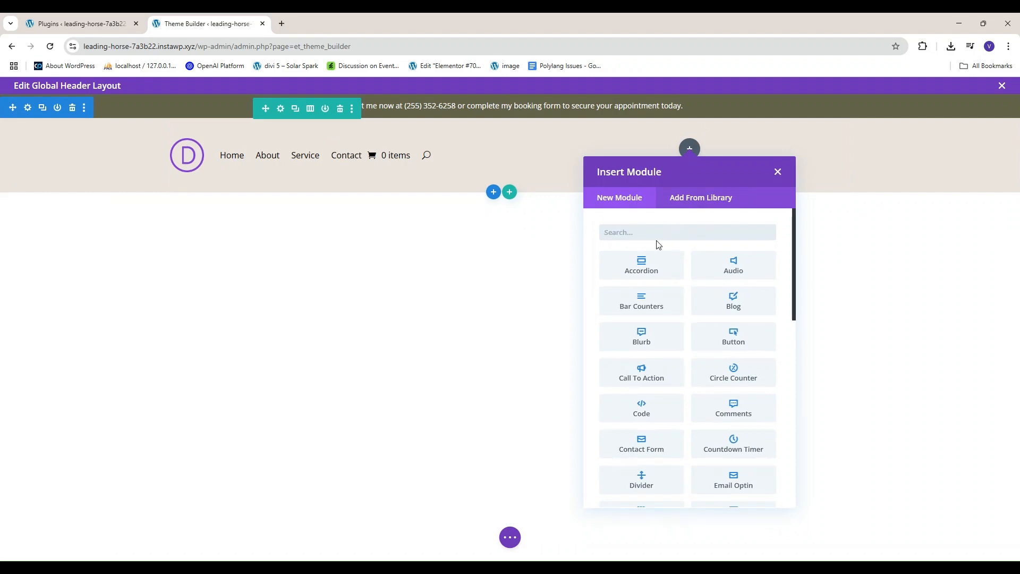
text(lan)
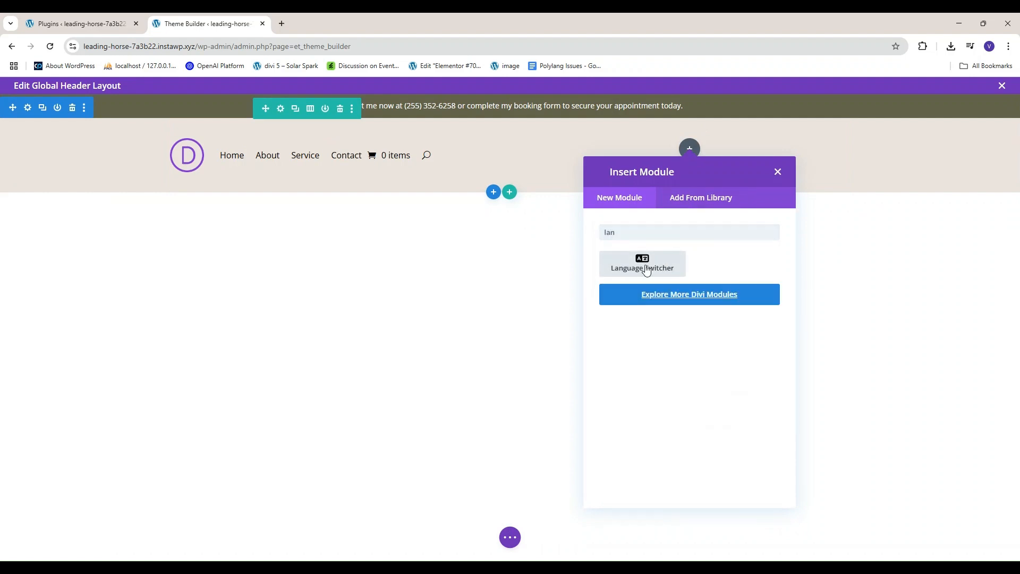
click(642, 263)
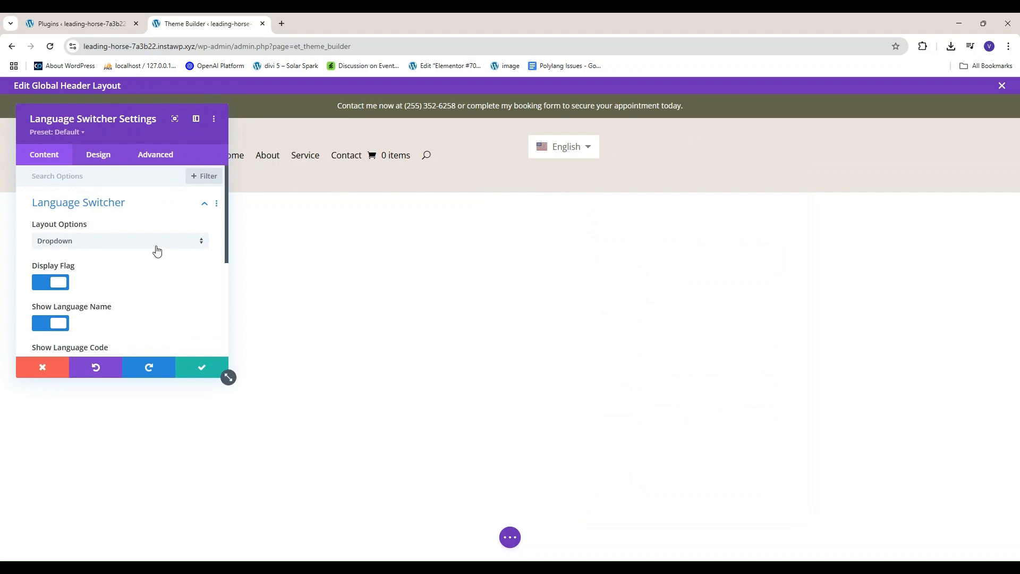
Set the switcher layout to Dropdown, showing the language code and hiding the language name
click(120, 241)
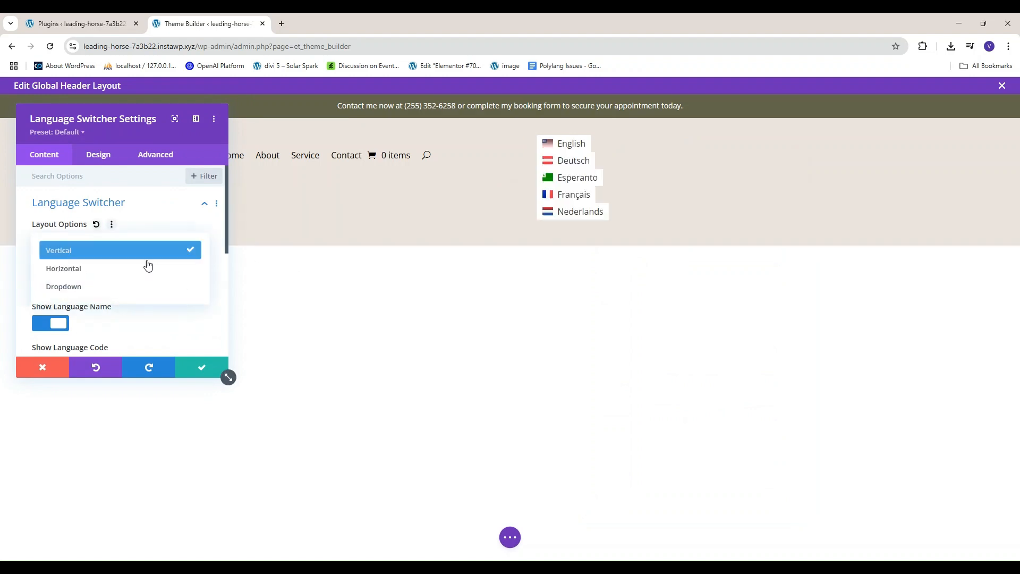
click(63, 268)
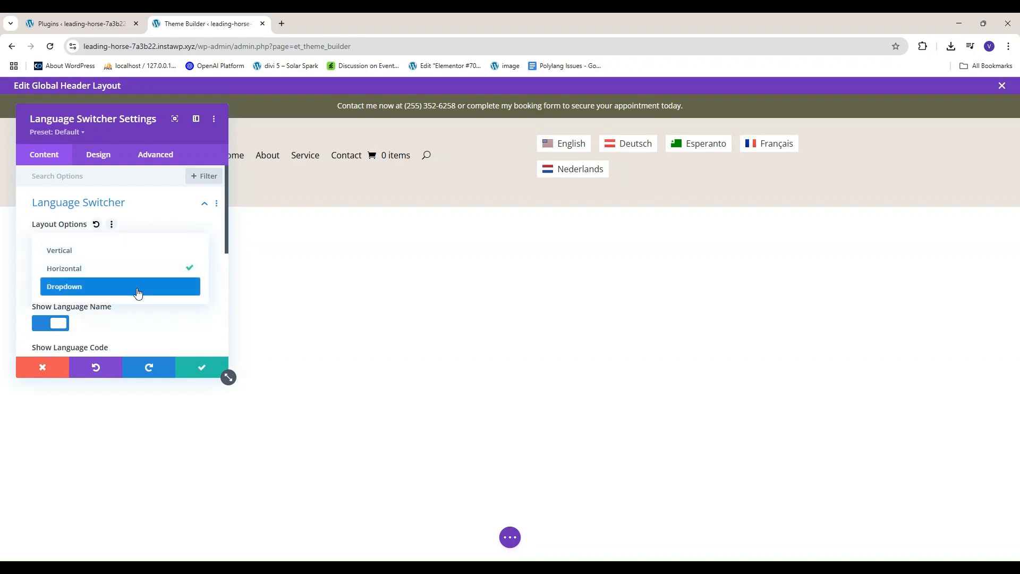
click(64, 286)
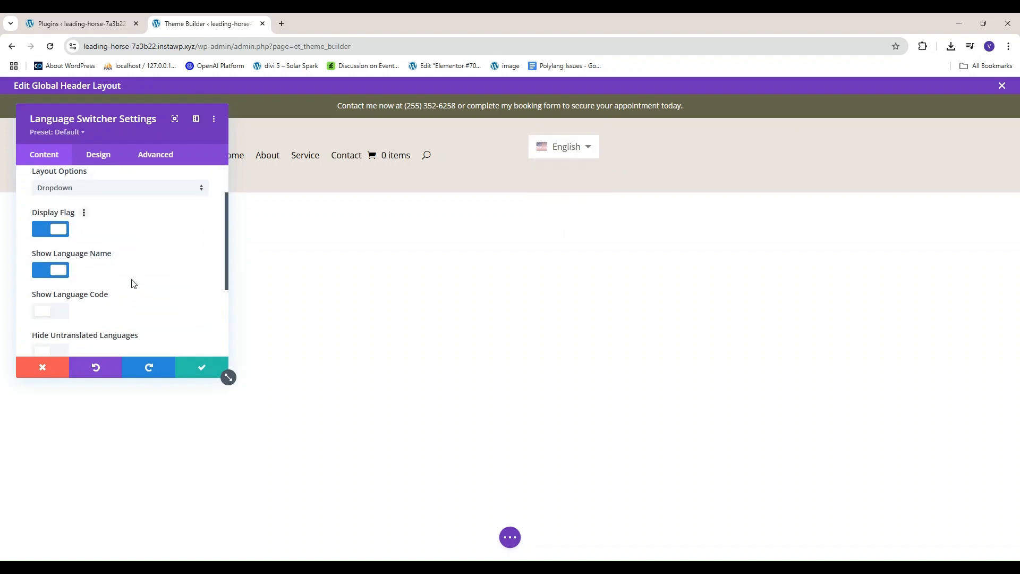
click(50, 312)
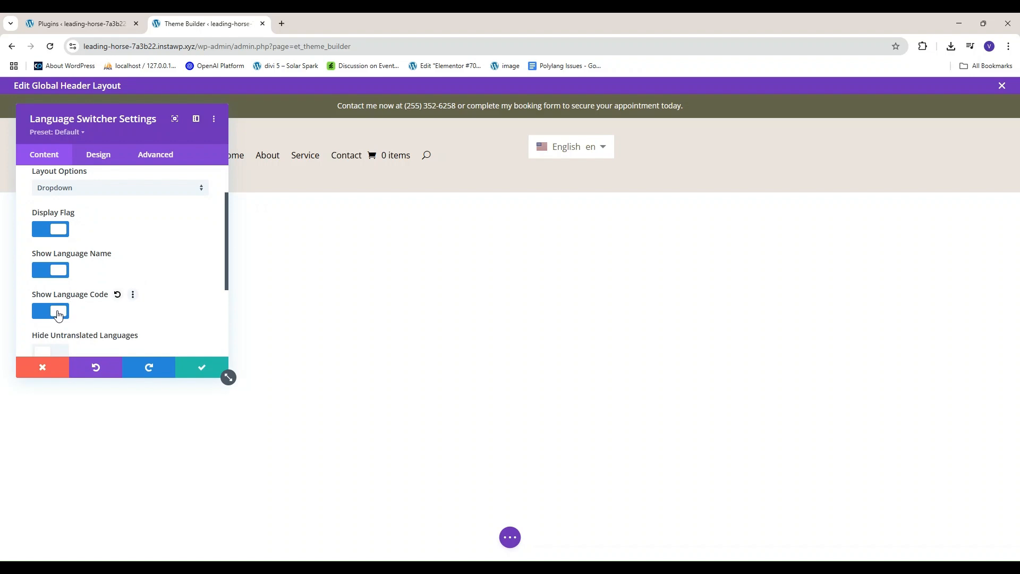
click(50, 270)
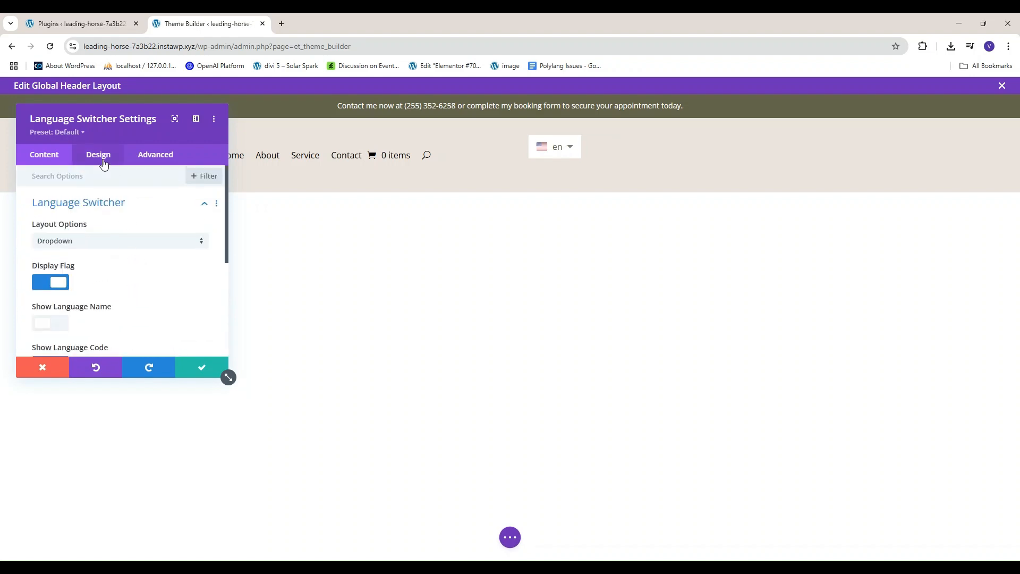
Give the switcher a transparent background, 1:1 flag ratio and 25px radius, then apply
click(98, 155)
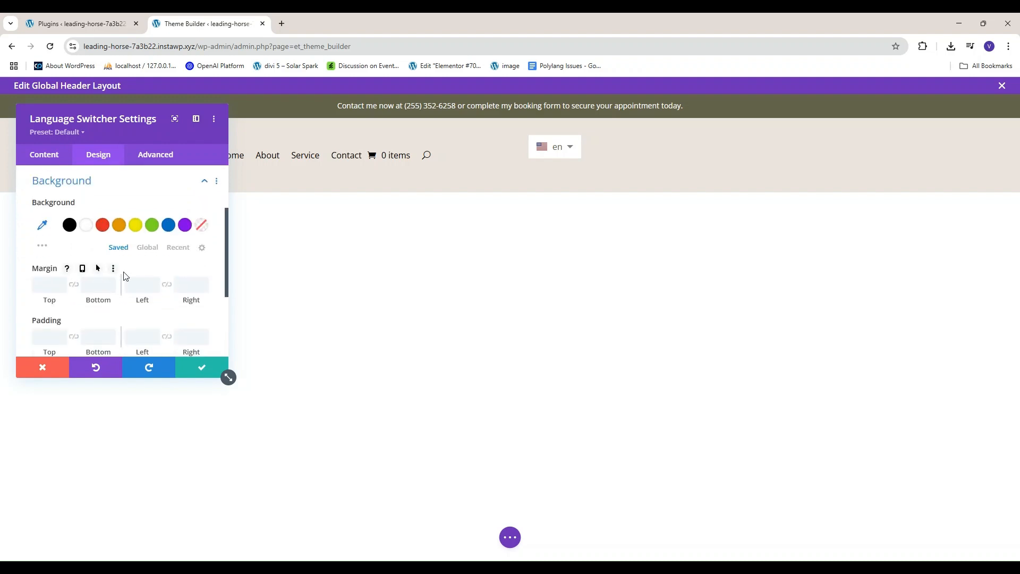
mouse_move(201, 224)
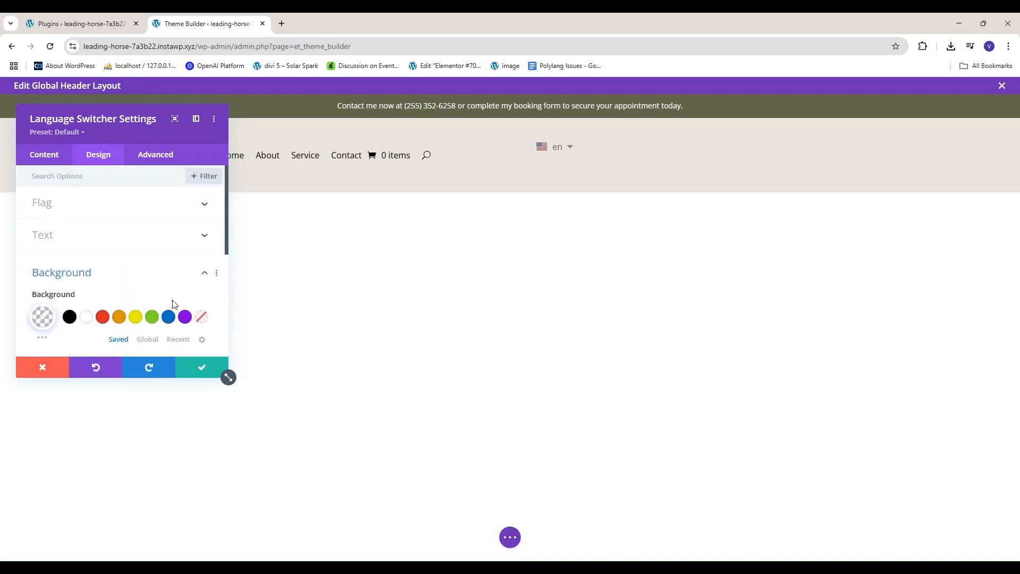
mouse_move(147, 207)
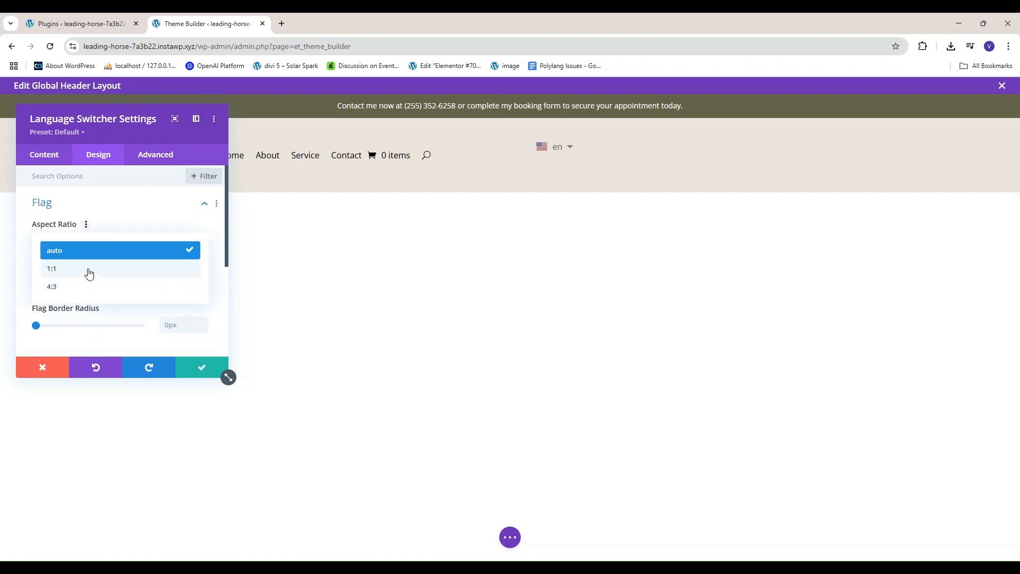
click(51, 268)
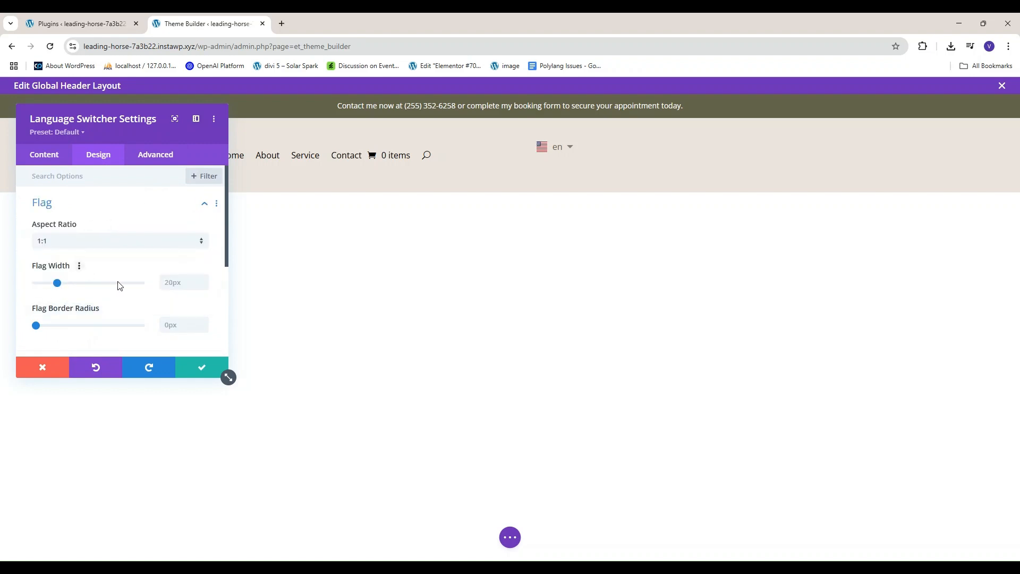
drag(36, 325, 65, 325)
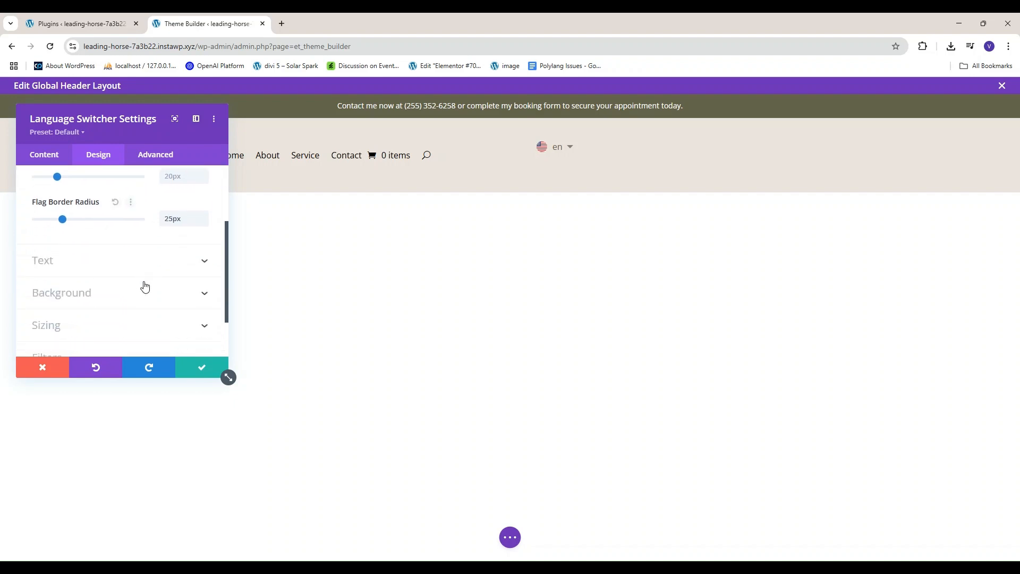
scroll(down, 3)
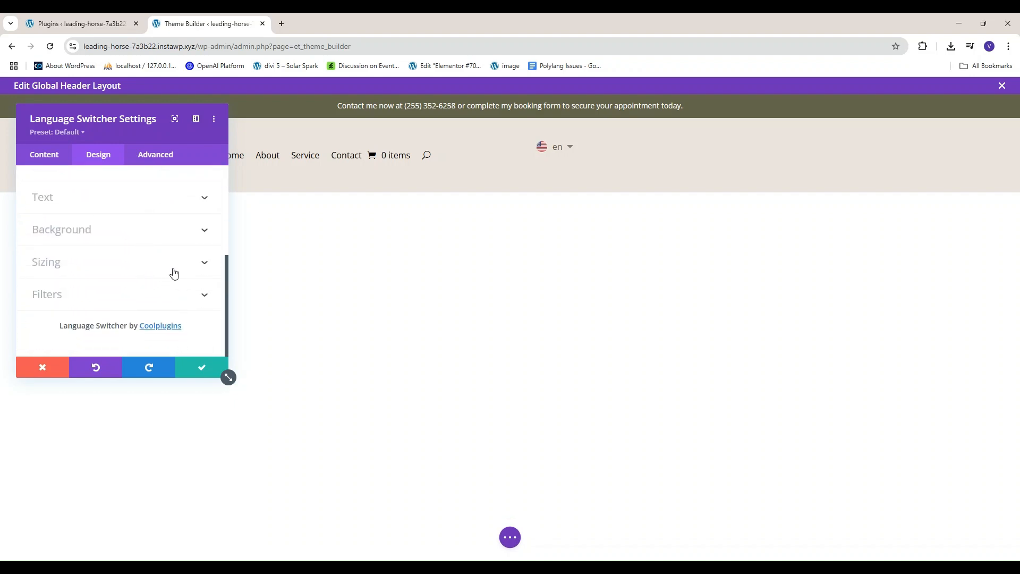
click(201, 367)
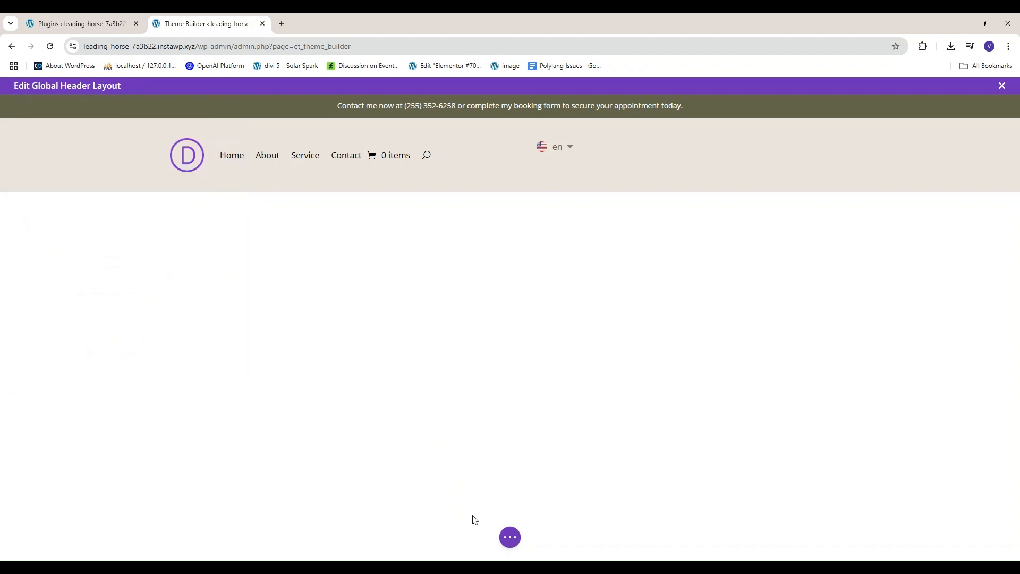
Save the global header layout and open the live site in a new tab
click(509, 537)
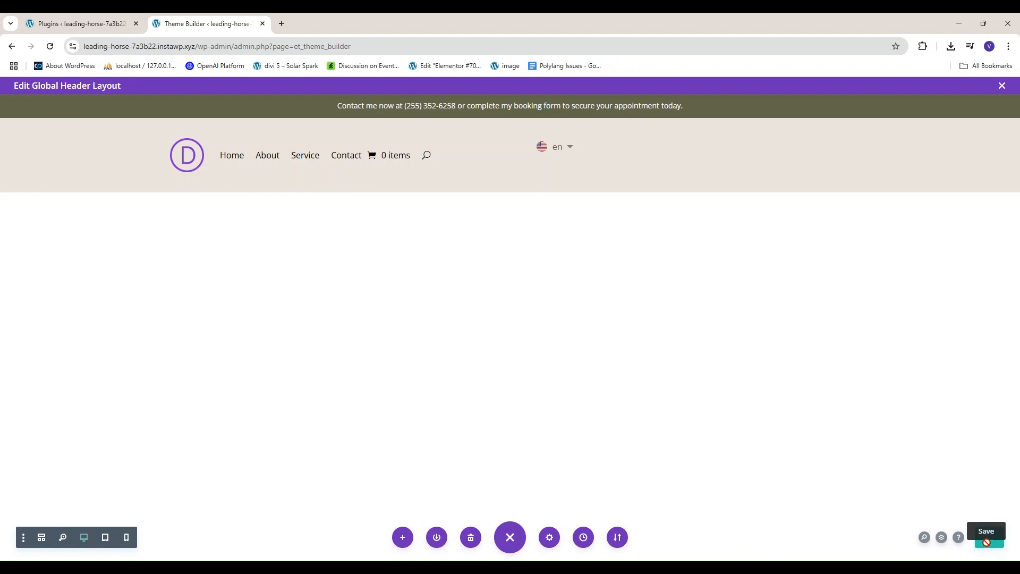
click(987, 537)
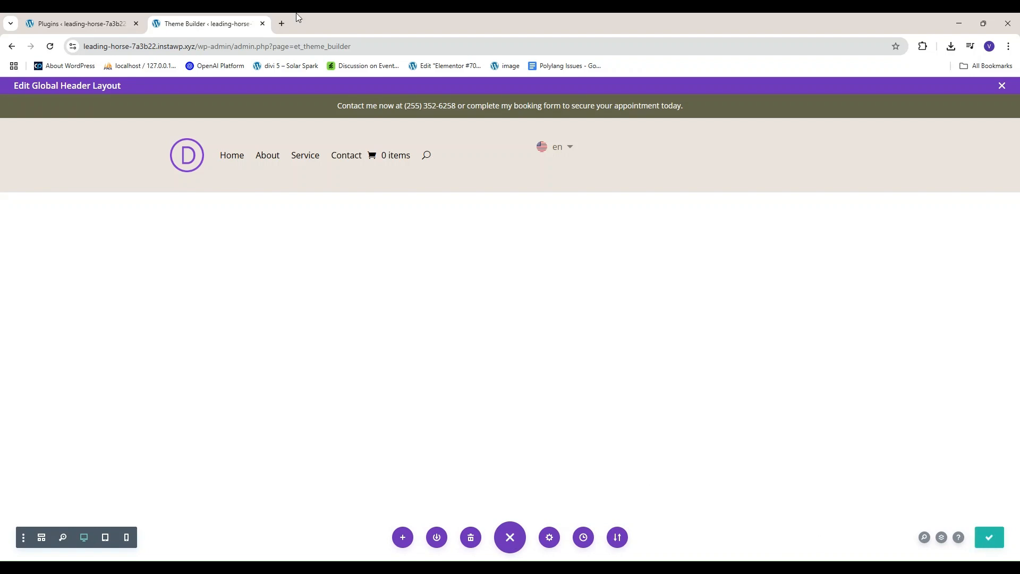
click(78, 24)
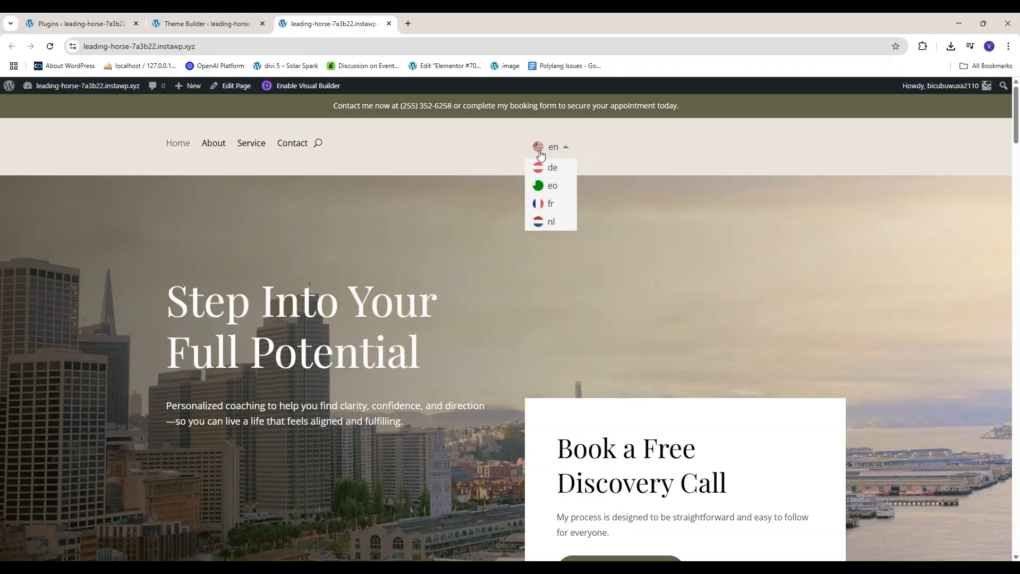
mouse_move(552, 169)
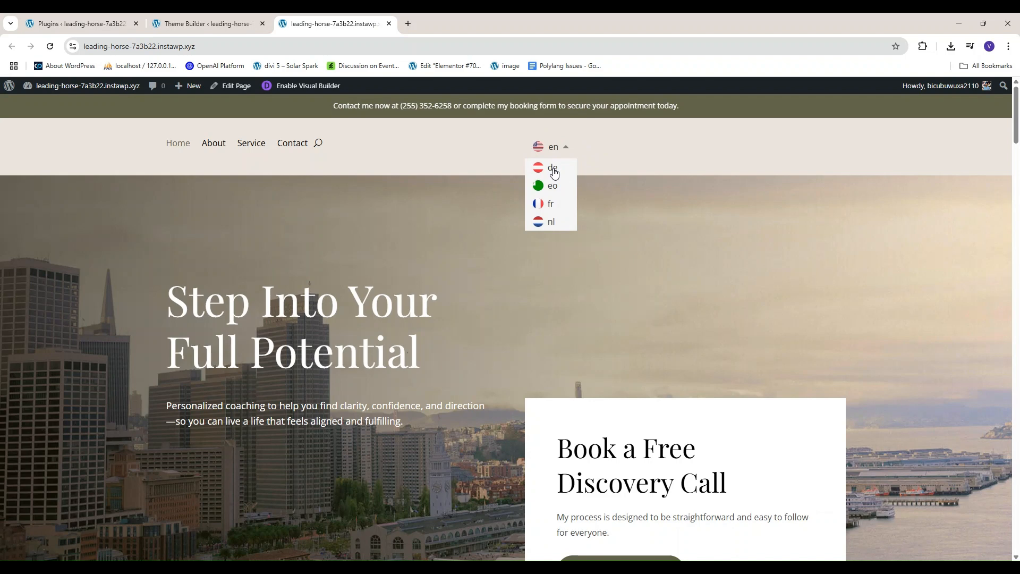
Choose de from the header switcher and scroll the German-translated home page
click(551, 168)
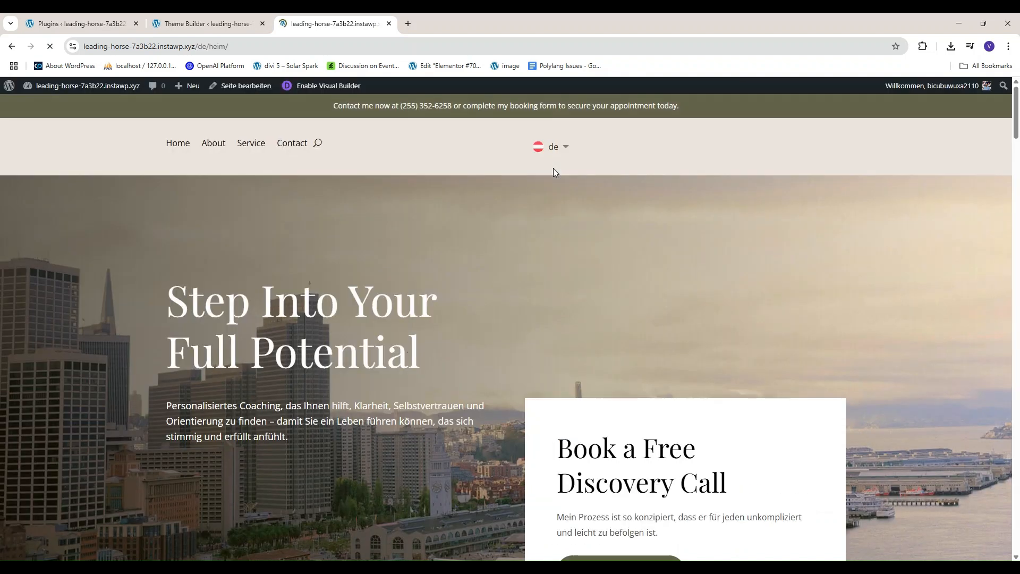
scroll(down, 3)
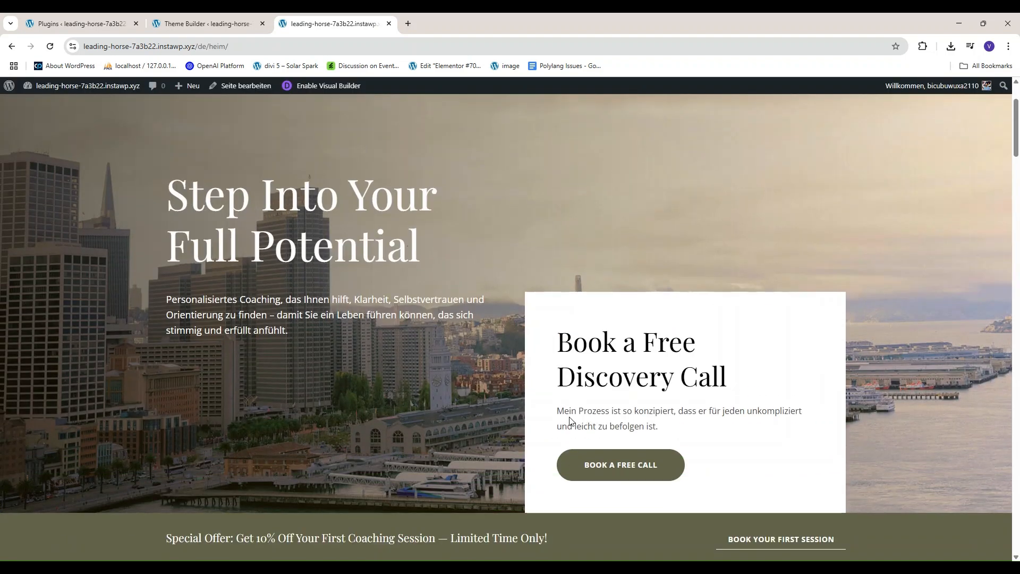
scroll(down, 3)
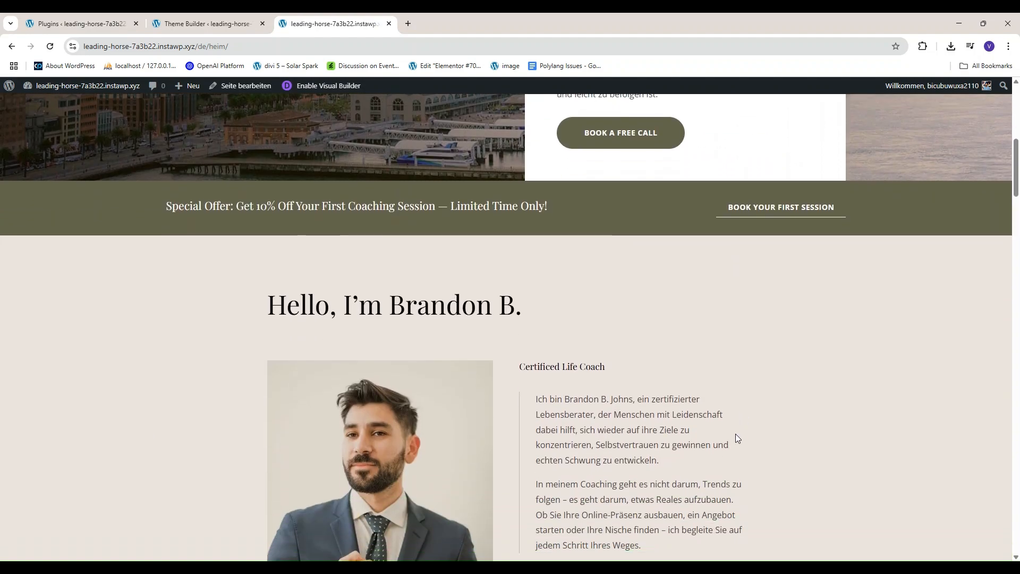